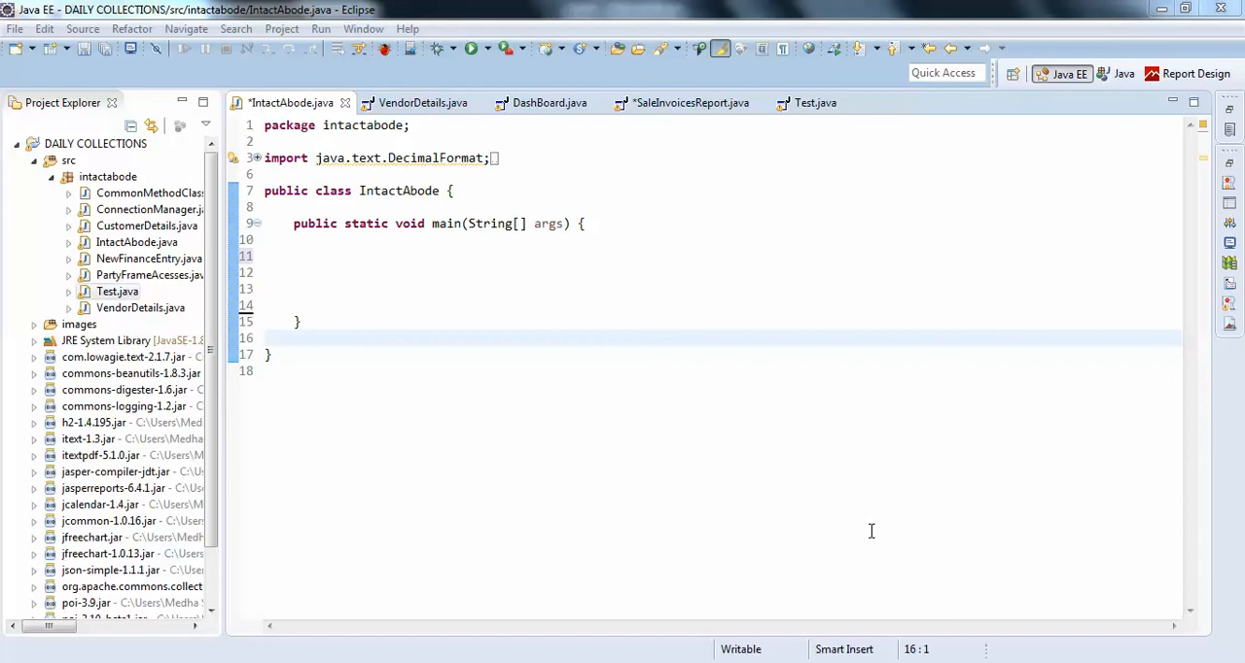
mouse_move(428, 288)
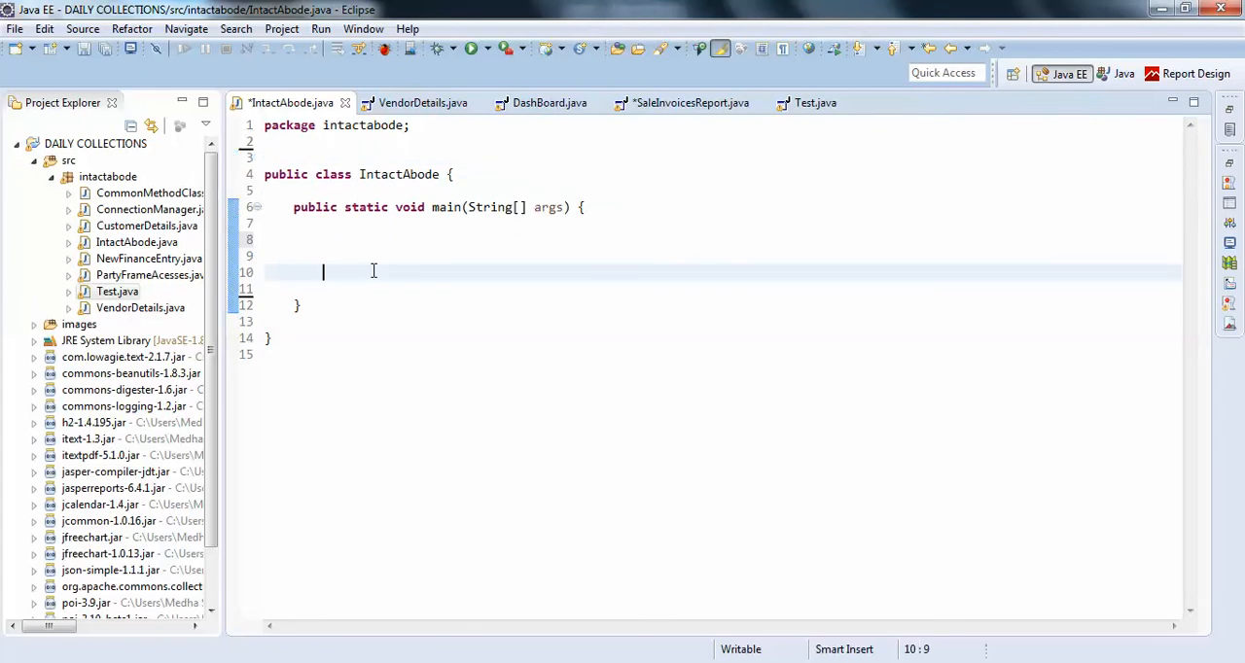
Step: Declare SimpleDateFormat sdf with the String-pattern constructor, importing java.text.SimpleDateFormat
text(Simple)
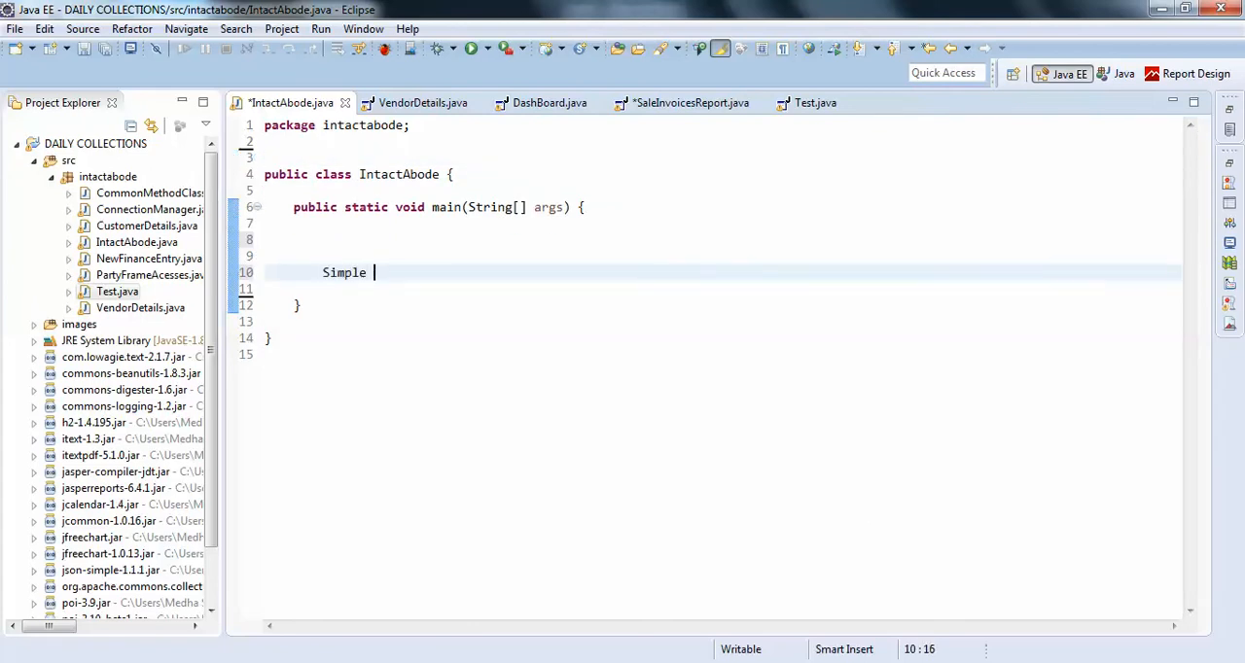
text(dat)
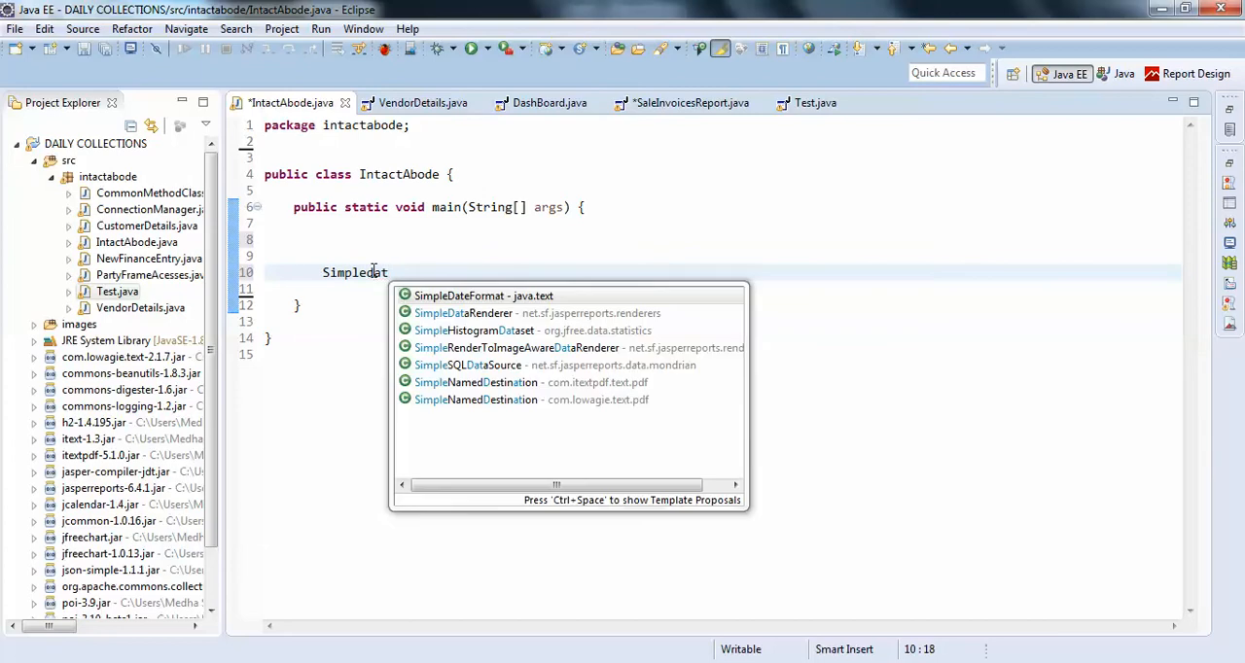
click(483, 296)
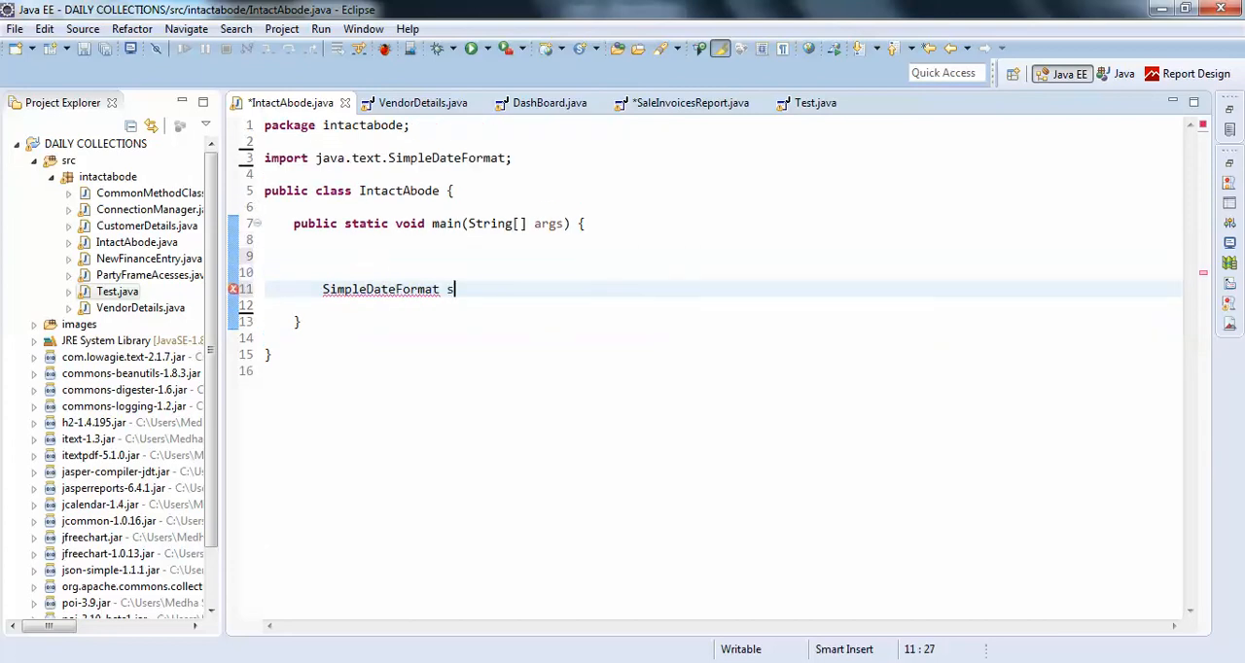
text(df=new)
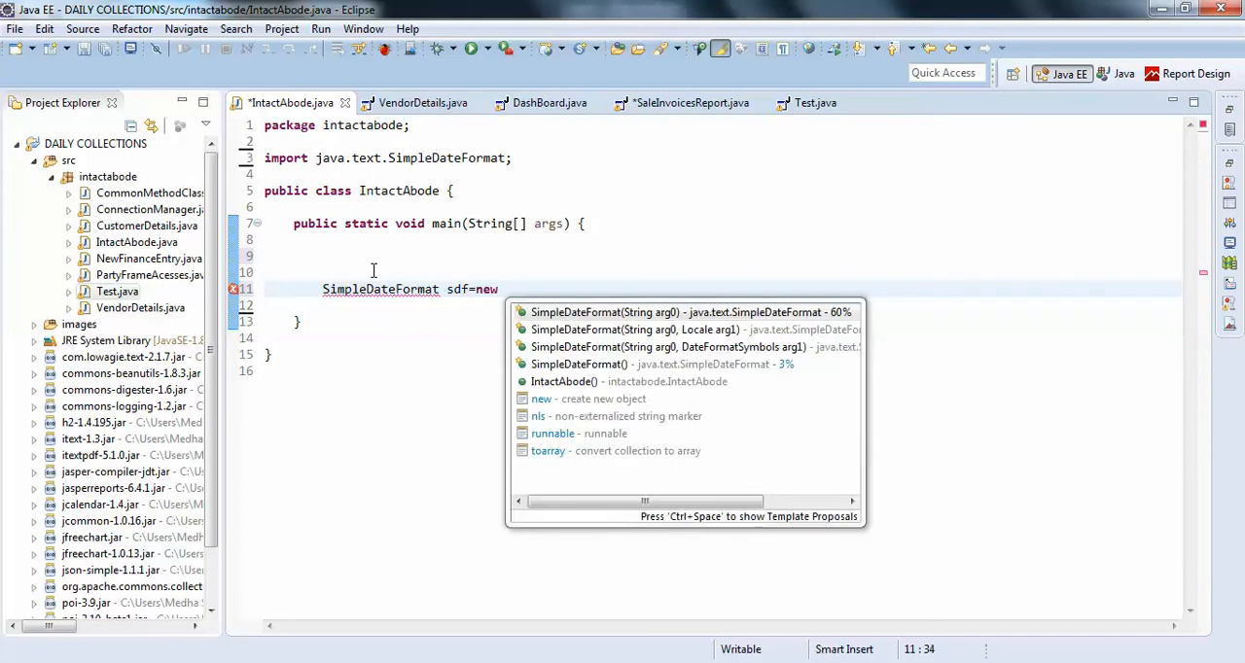
click(619, 311)
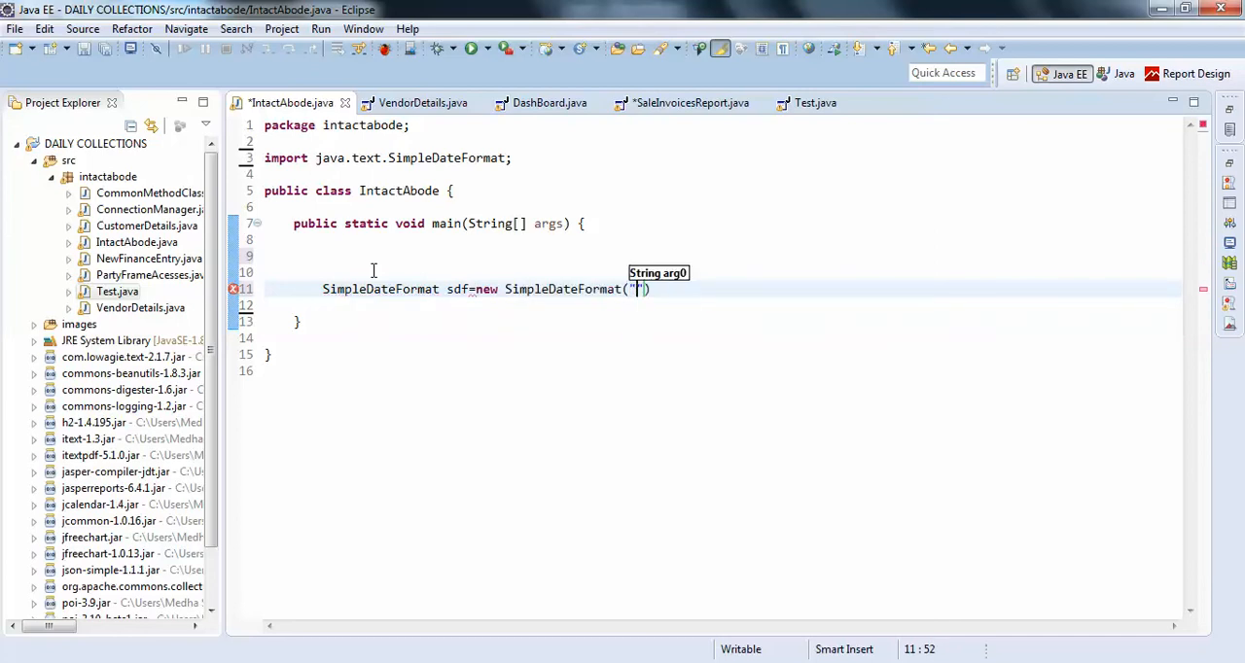
text();)
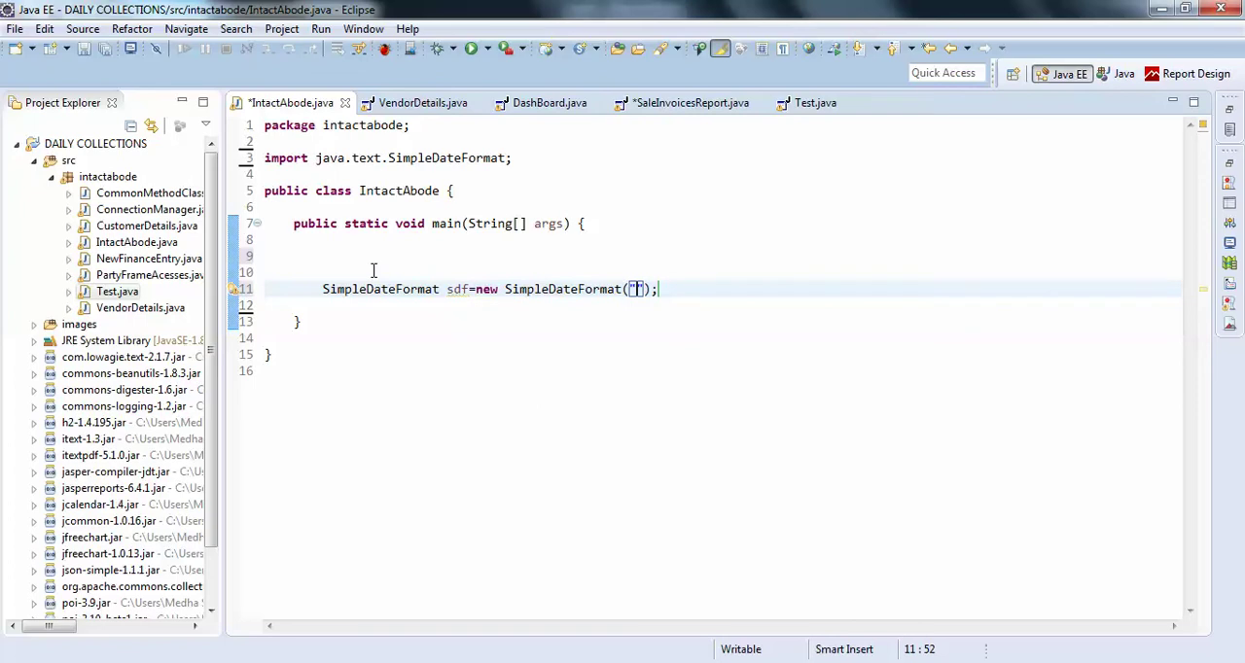
Step: Fill in the pattern string "dd-MM-yyyy HH:mm:ss"
text(dd-)
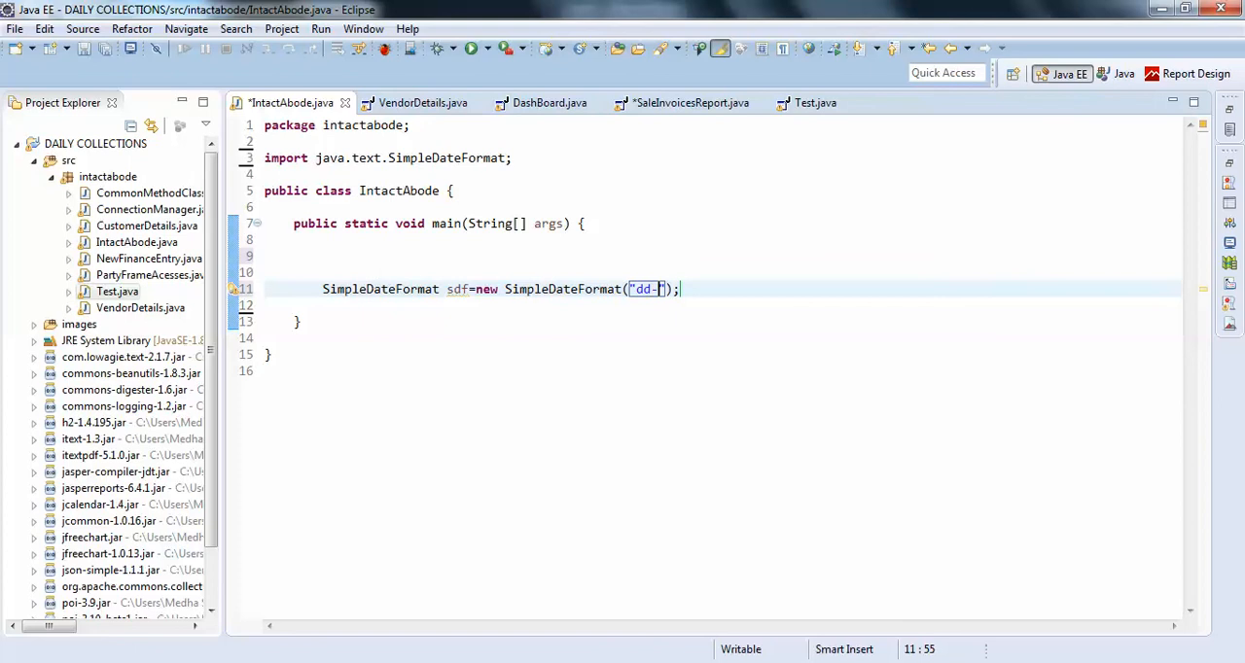
text(MM)
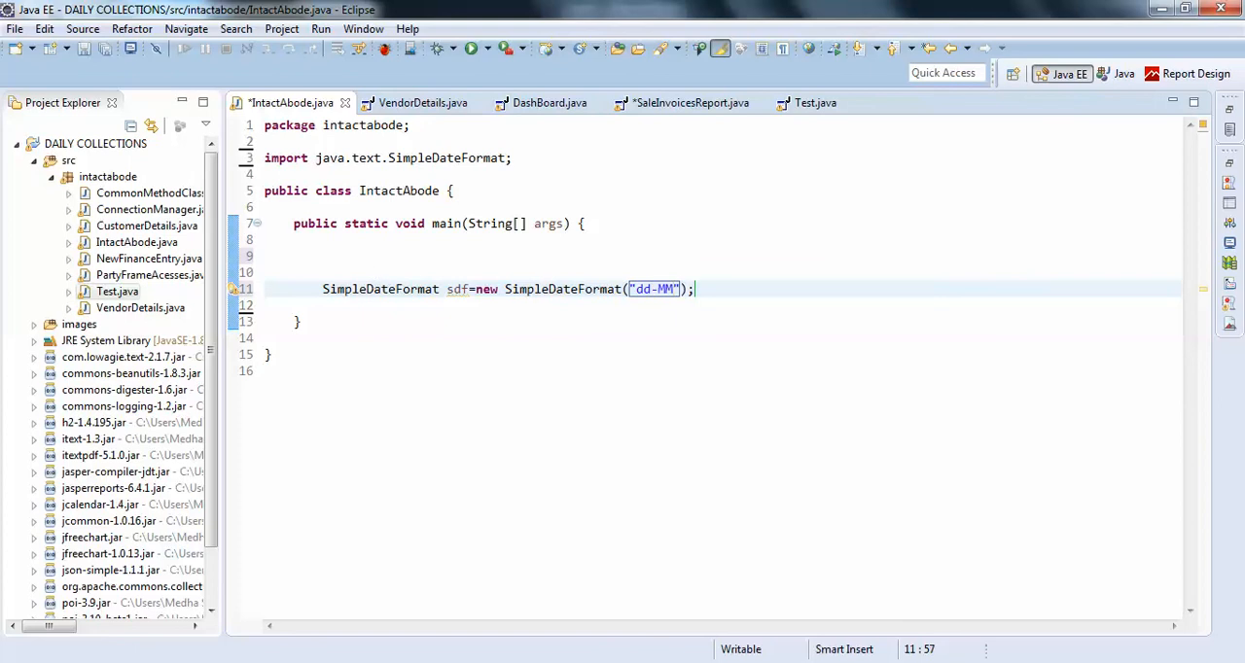
text(-yyyy)
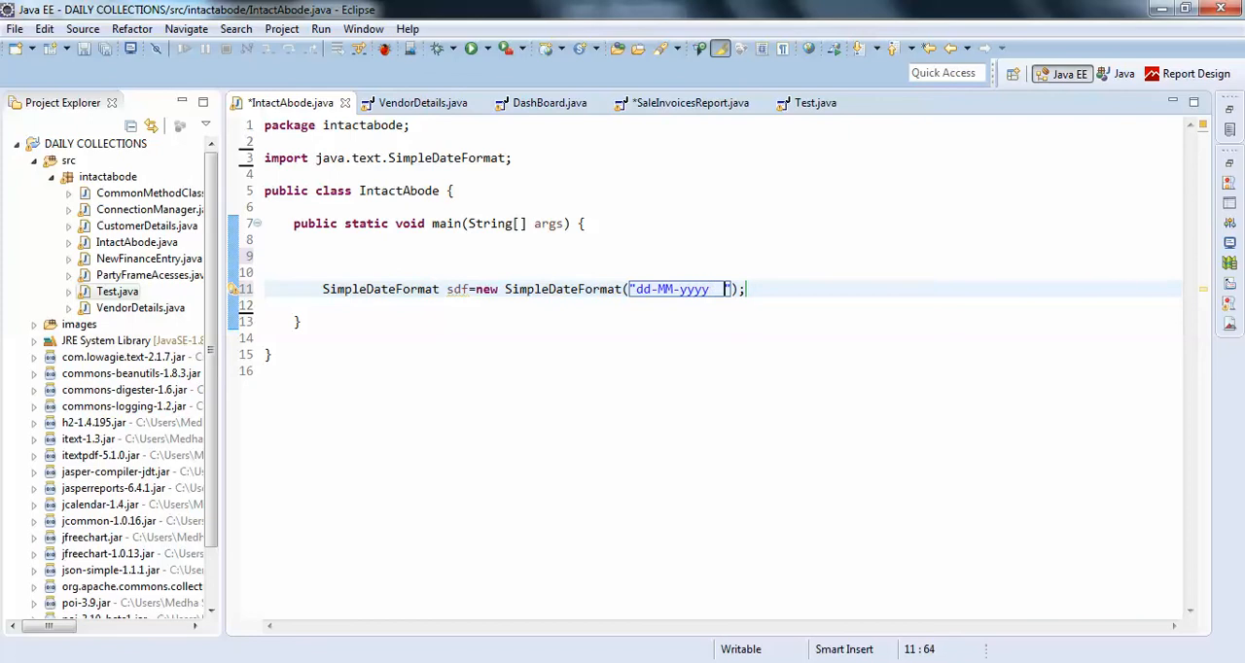
text(HH)
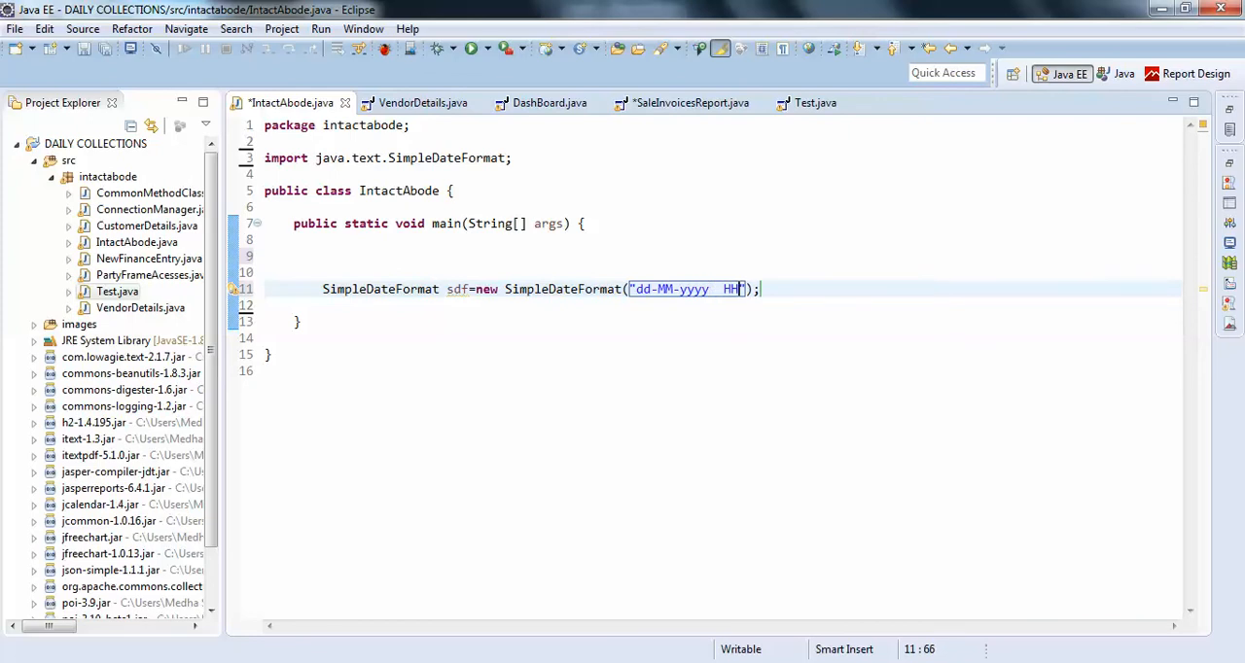
text(:mm:)
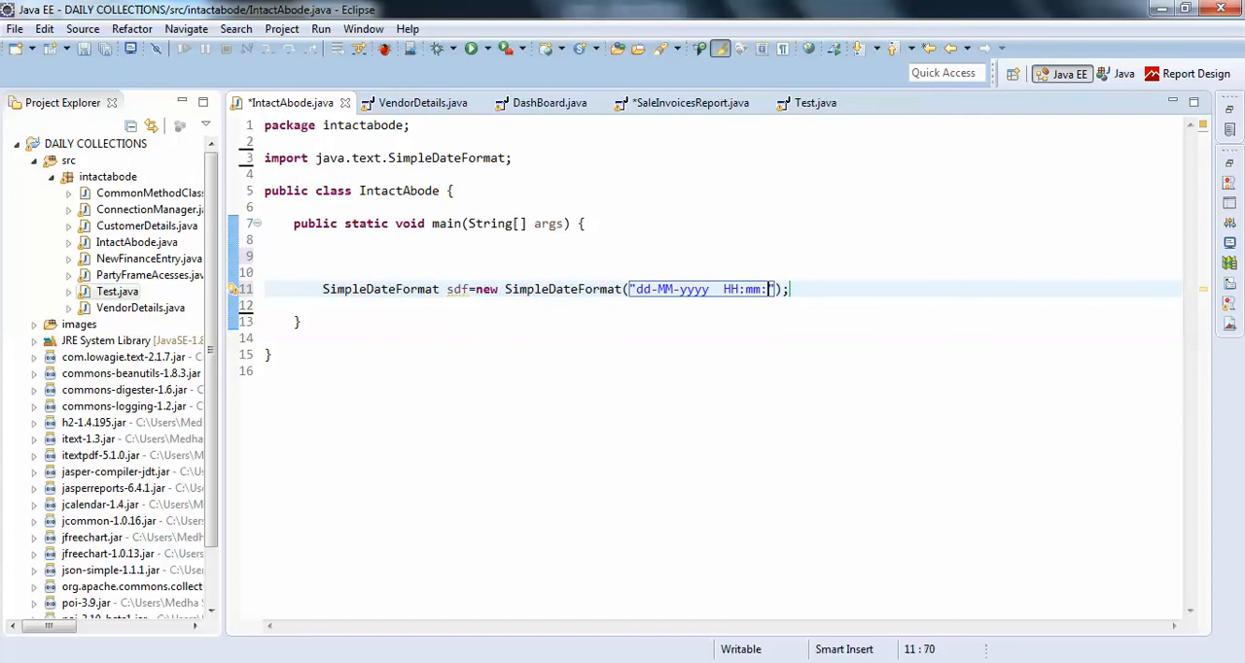
text(ss)
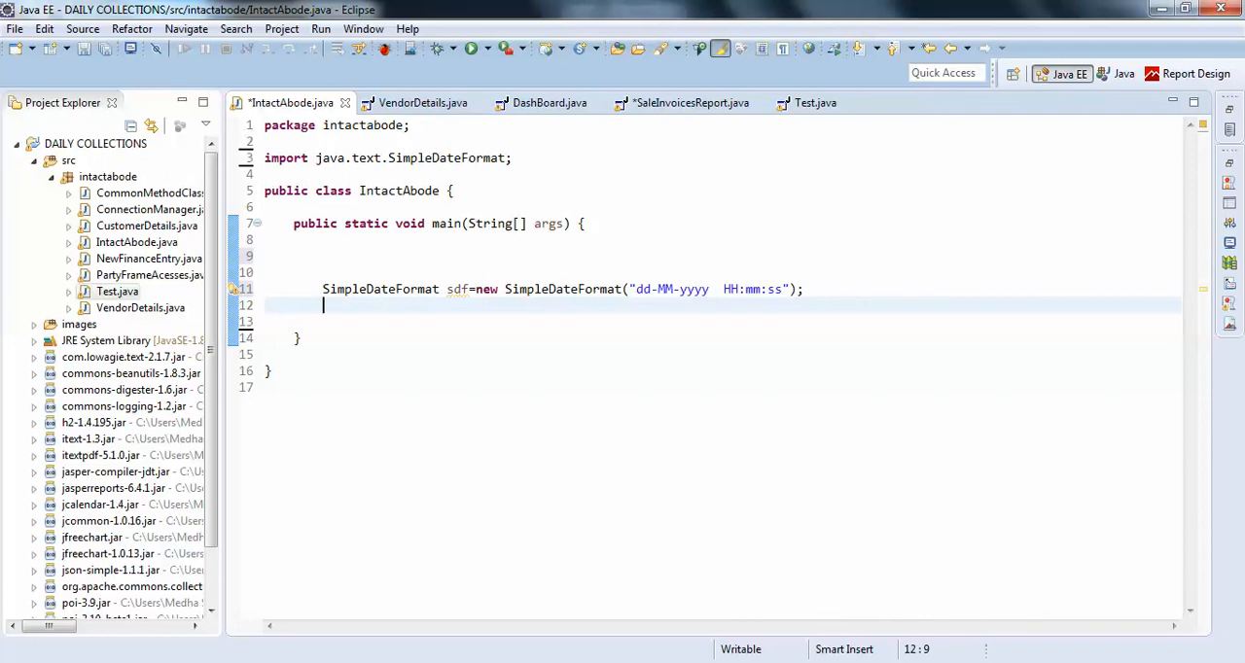
Step: Add a println statement that outputs sdf.format(new Date())
text(sys)
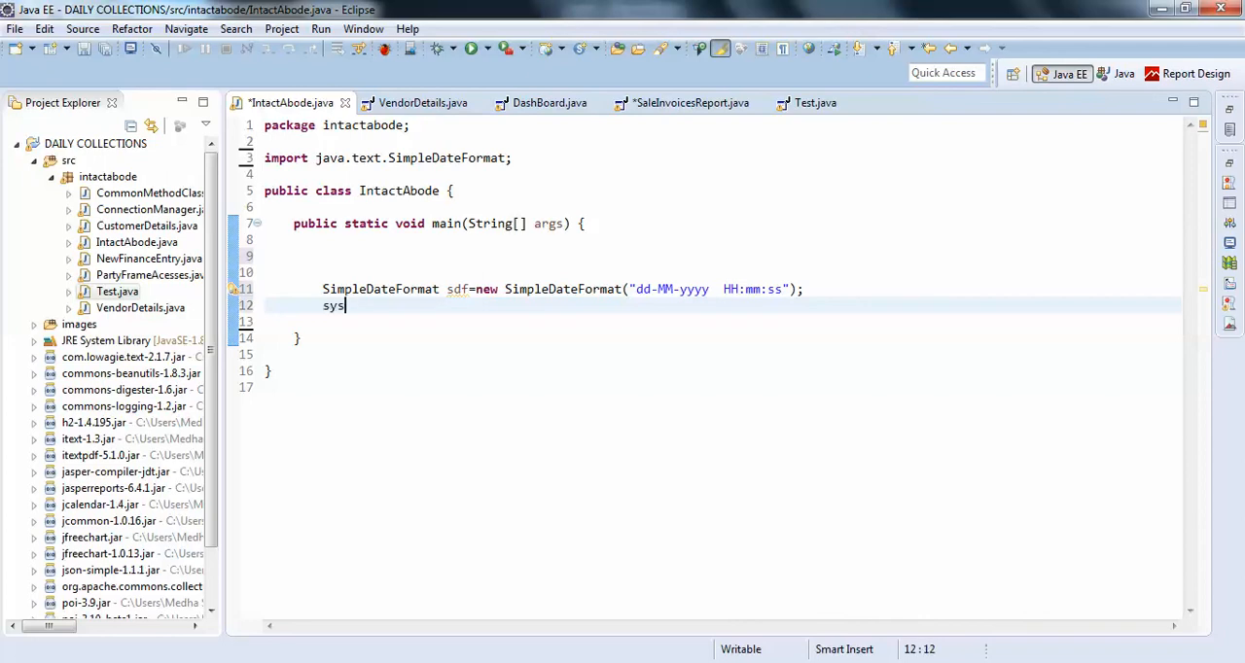
text(System.out.println();)
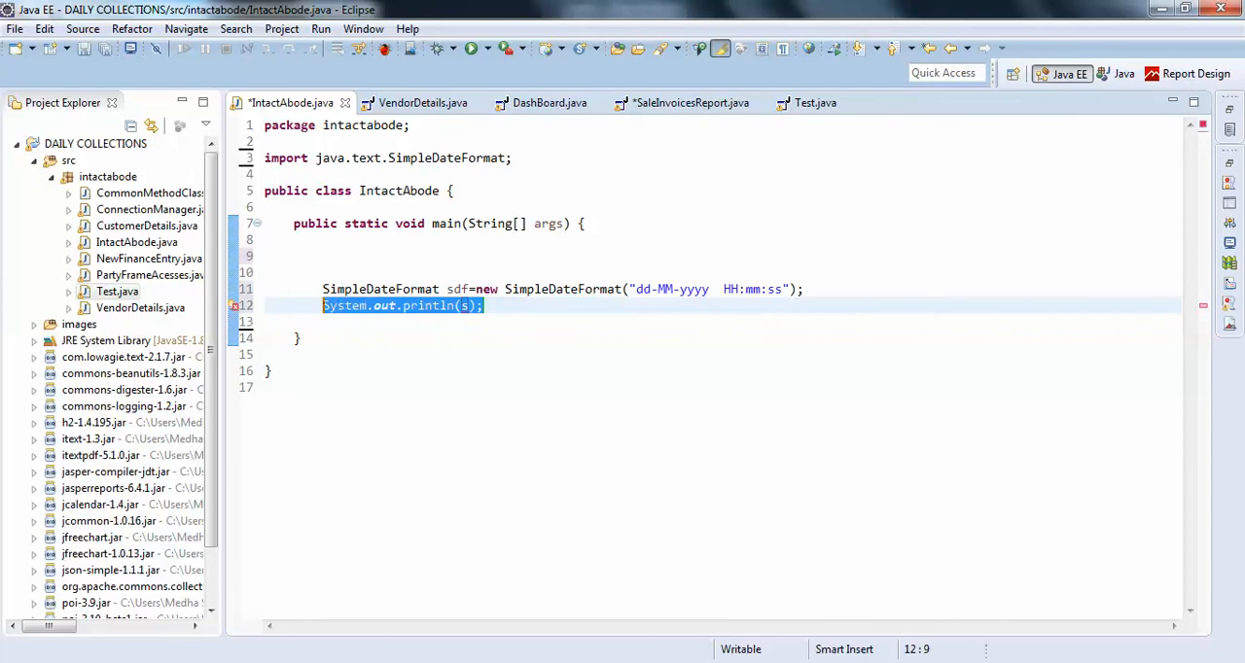
key(Delete)
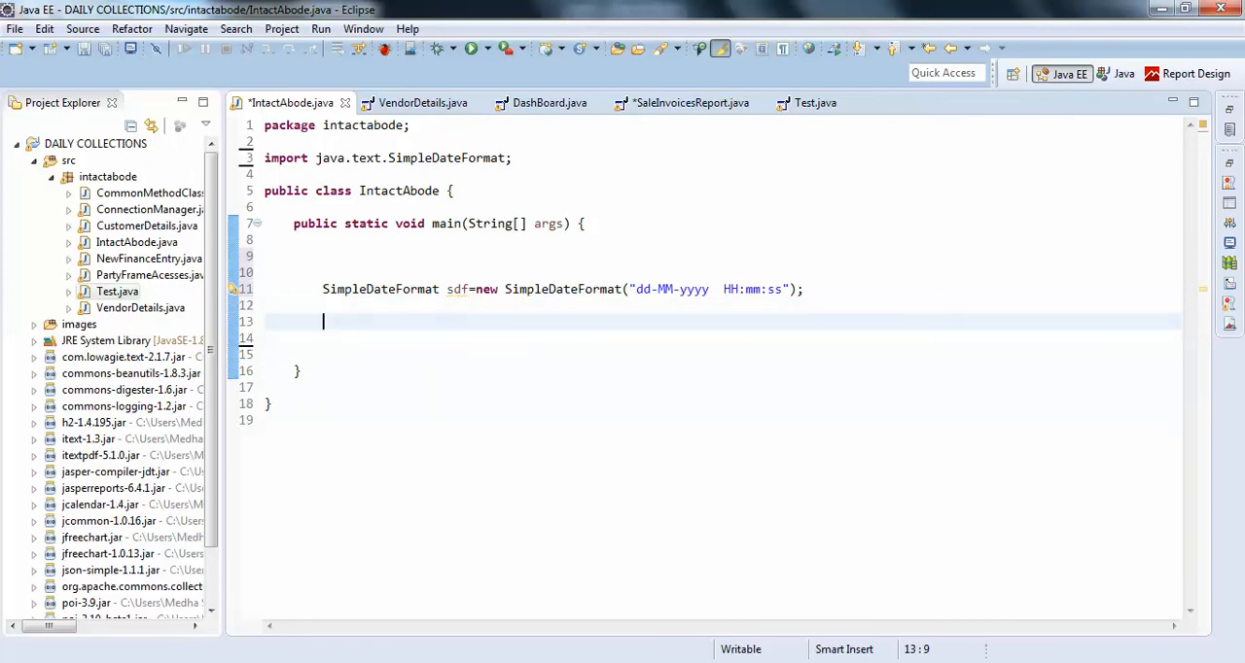
text(sysout)
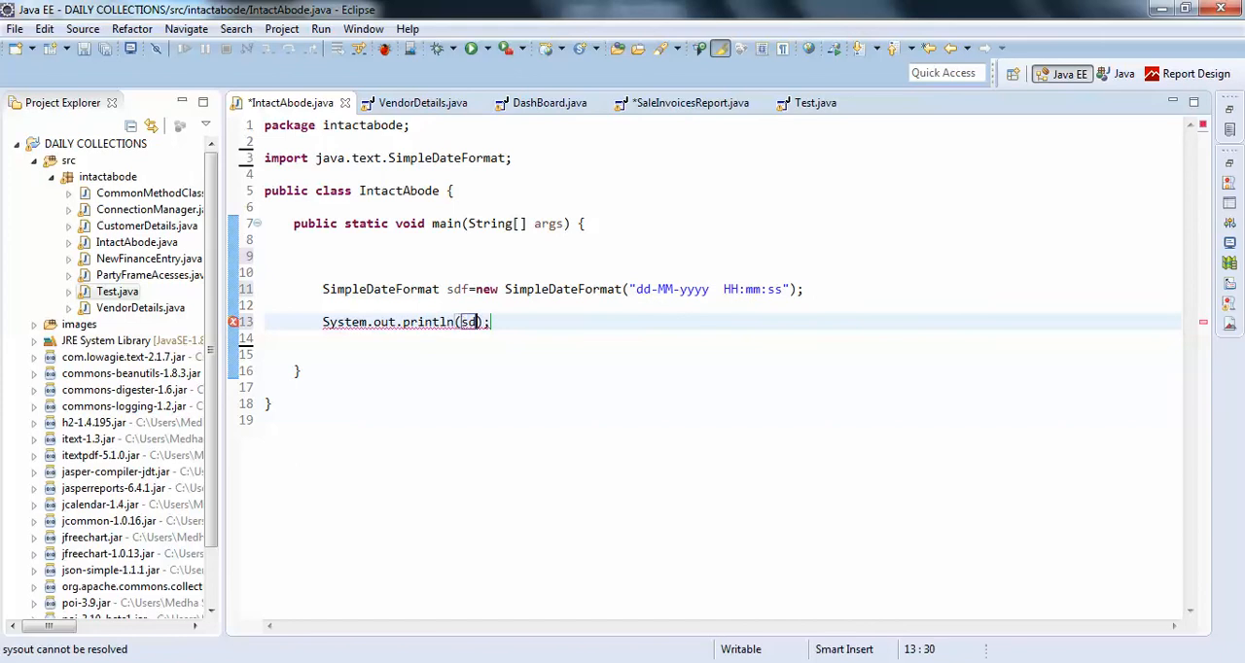
text(.format(new Date()
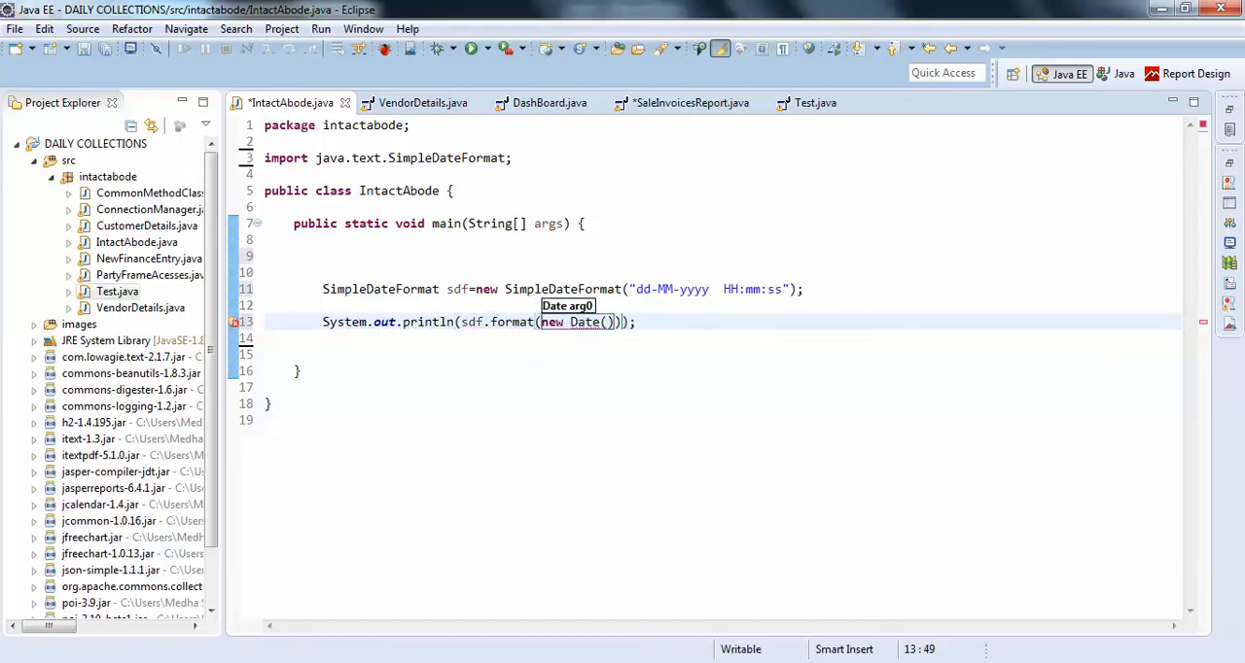
Step: Resolve the Date type with the quick fix importing java.util.Date
click(580, 323)
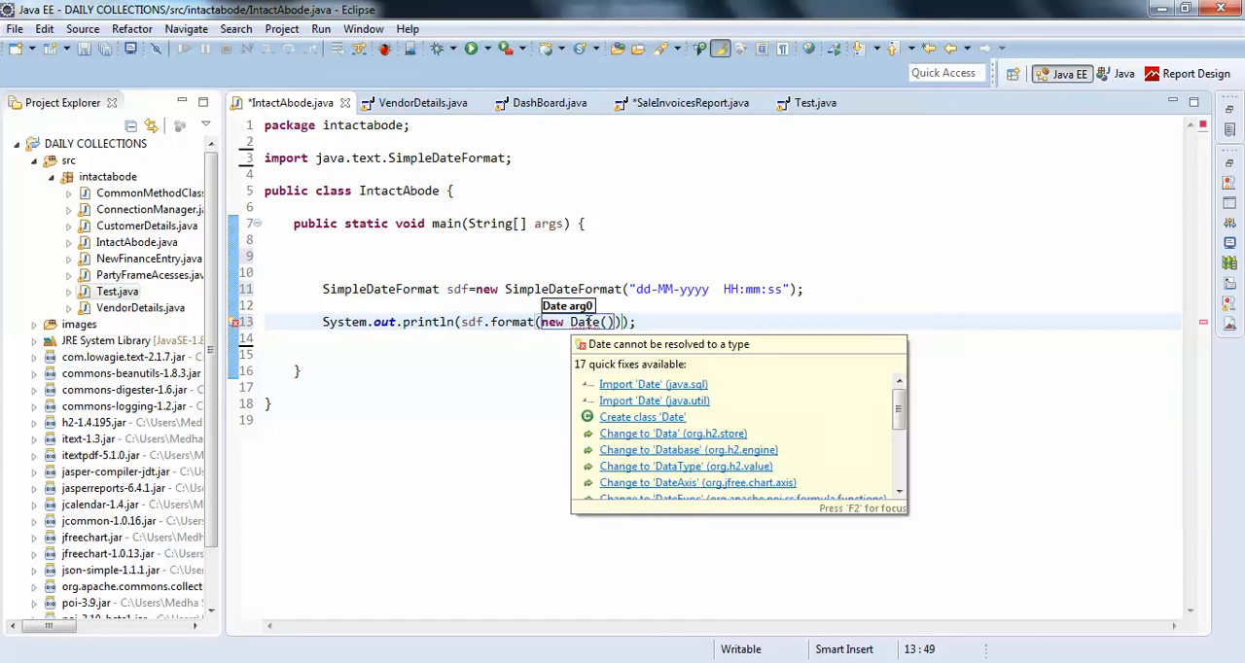
click(653, 401)
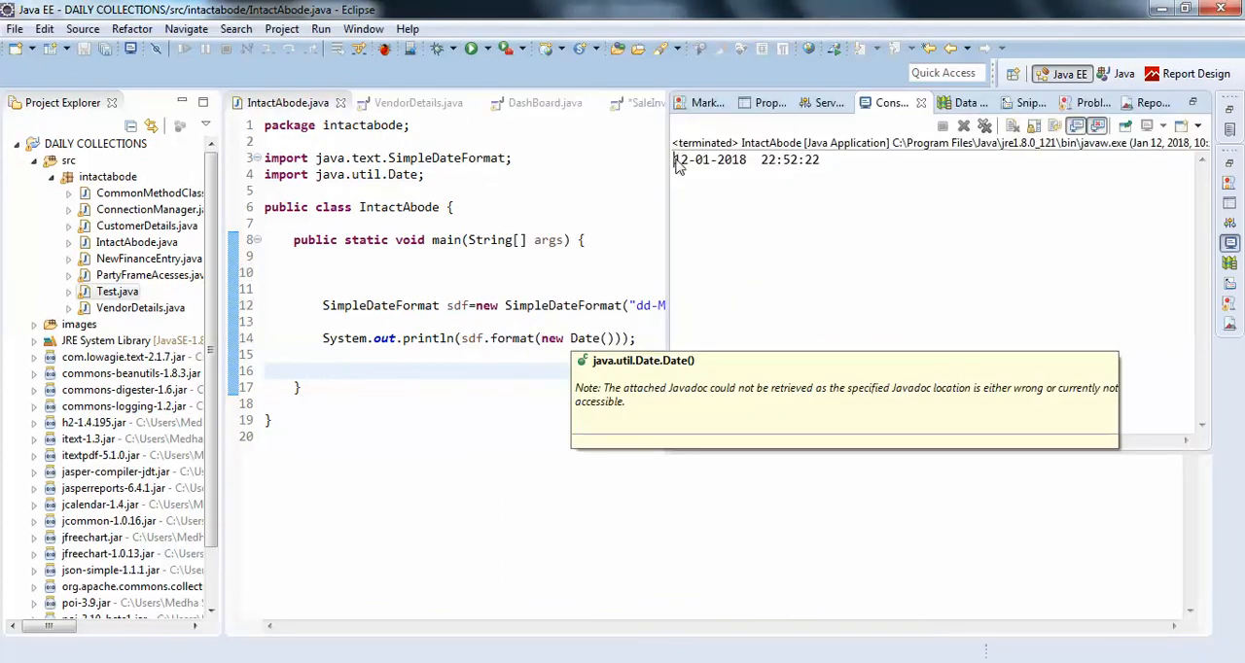
Step: Maximize the IntactAbode.java editor to fill the whole window after the run
double_click(727, 160)
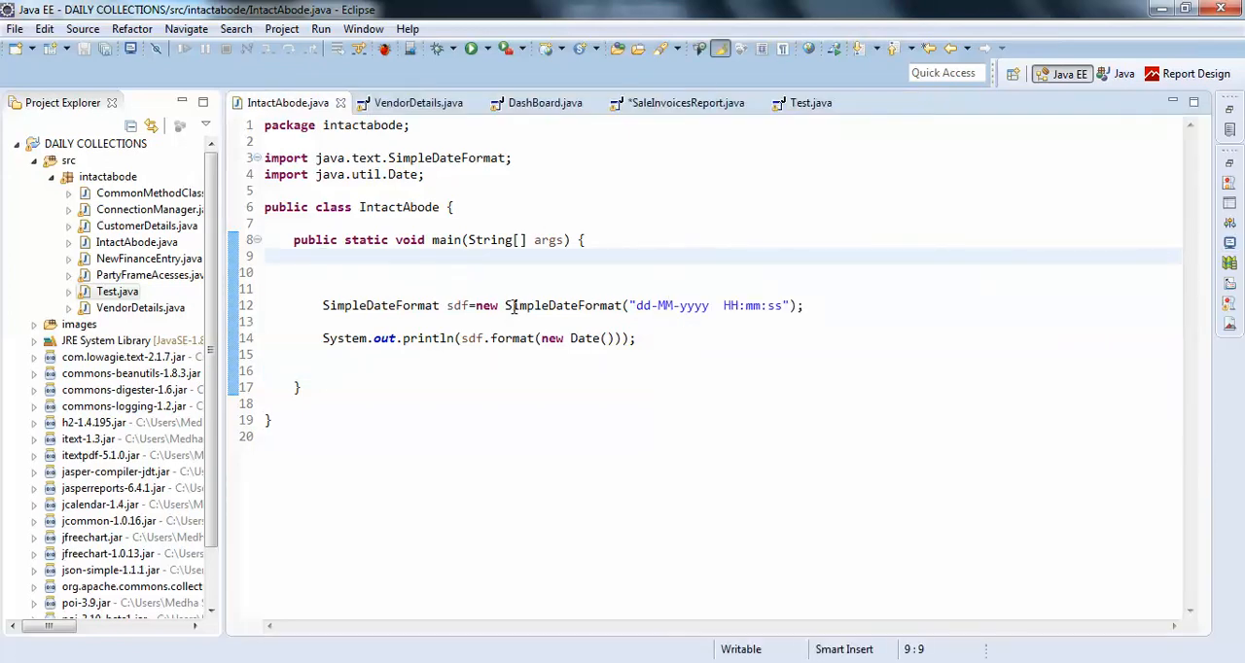
mouse_move(545, 323)
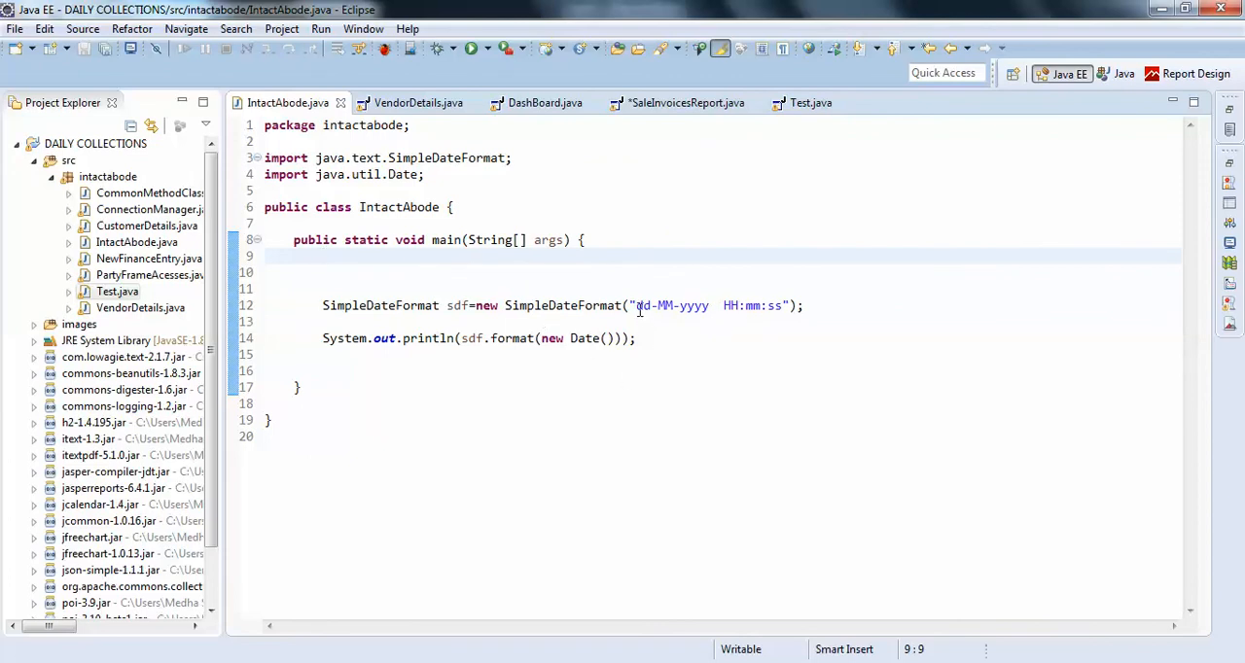
Step: Replace the SimpleDateFormat pattern with "HH:mm:ss"
drag(634, 305, 783, 305)
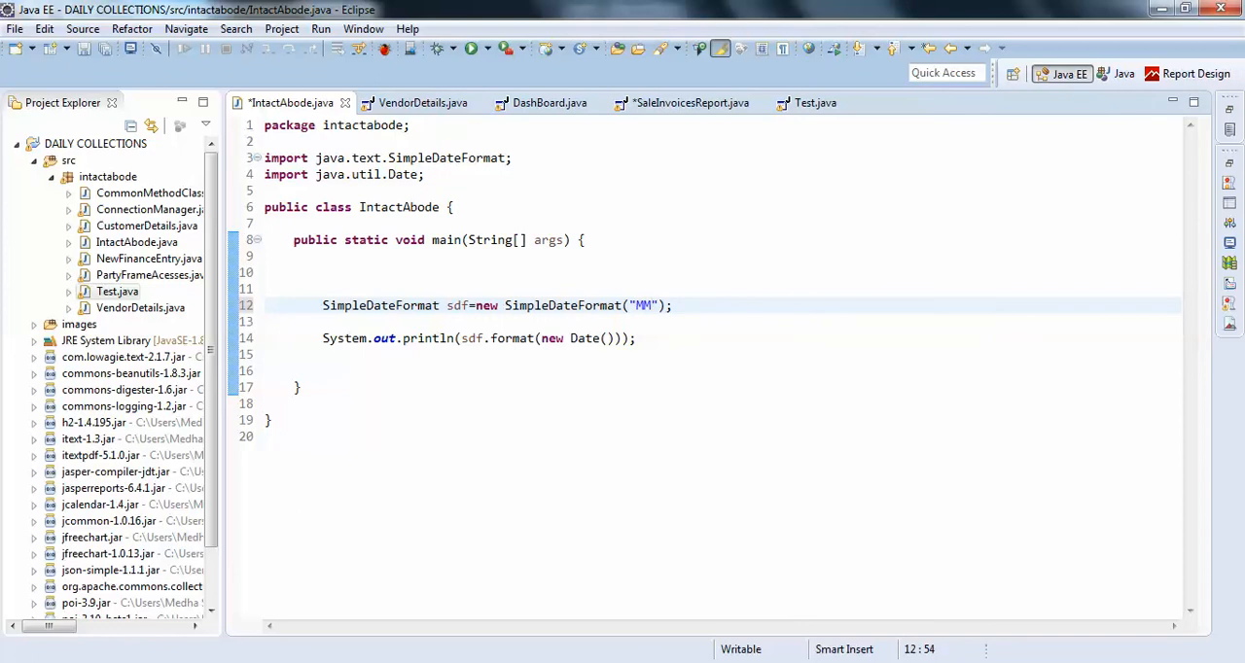
text(yyy)
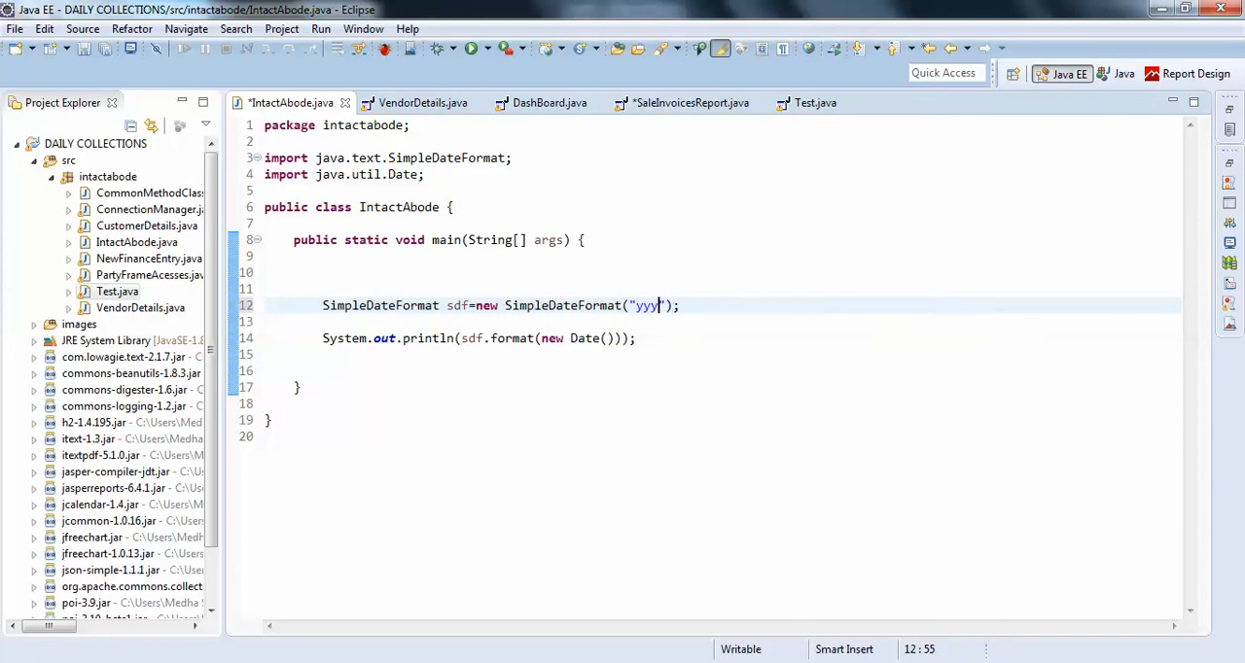
key(BackSpace)
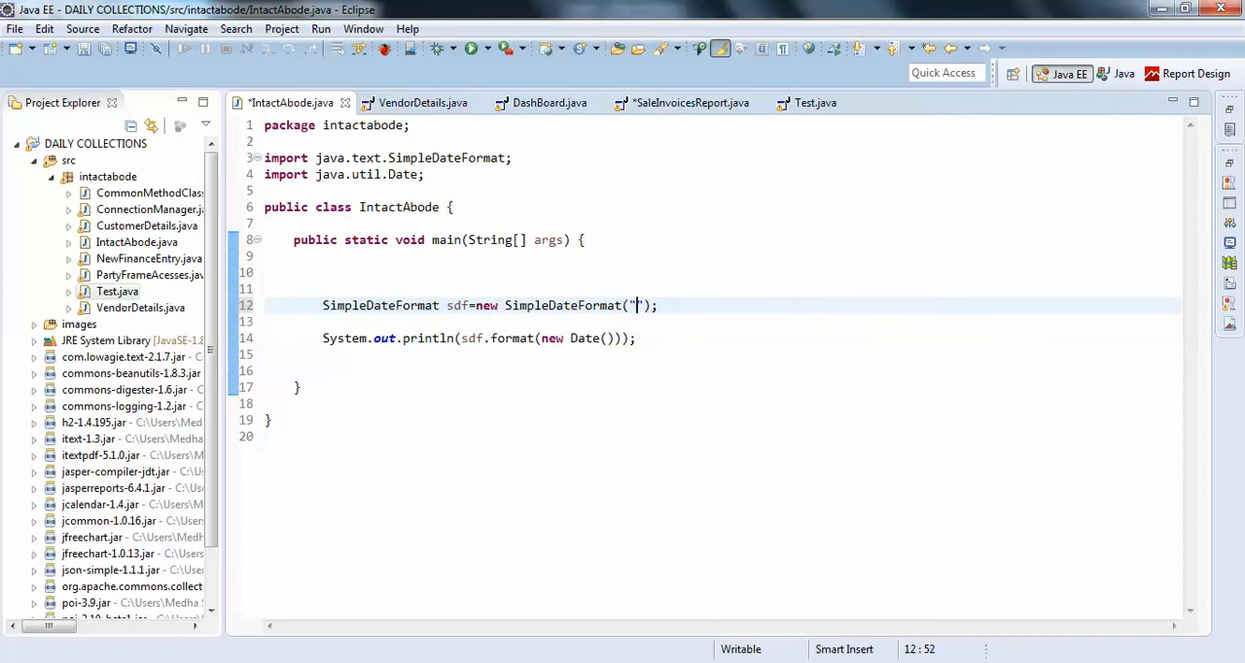
text(d)
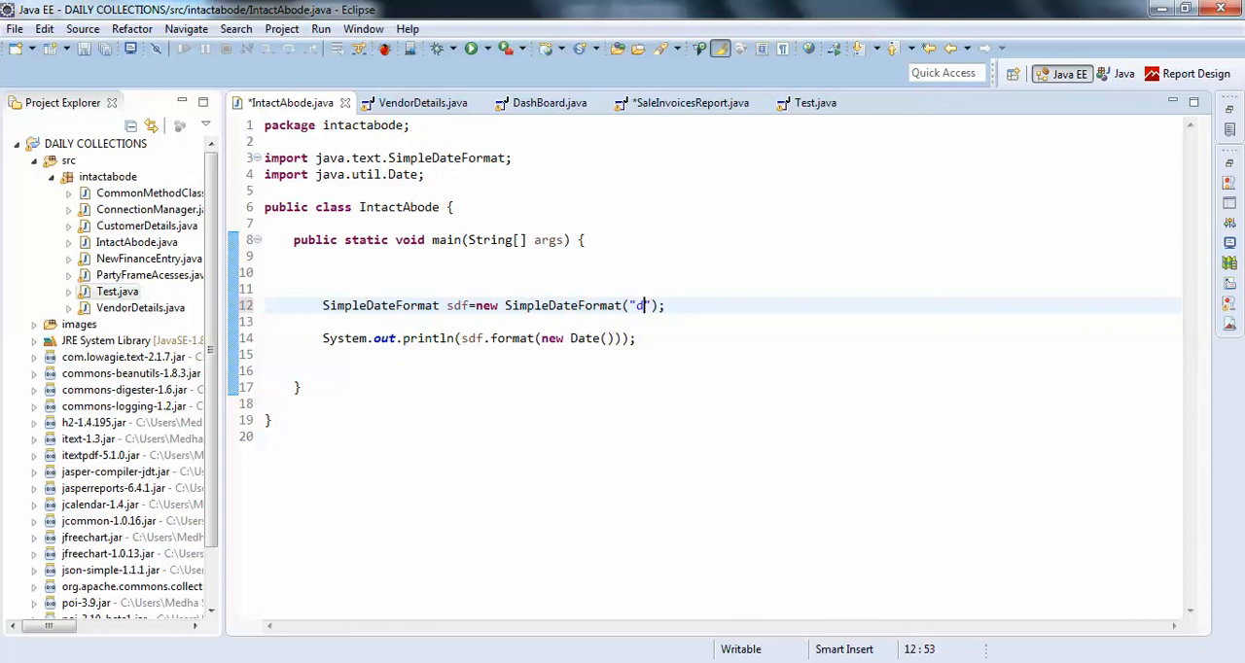
text(HH)
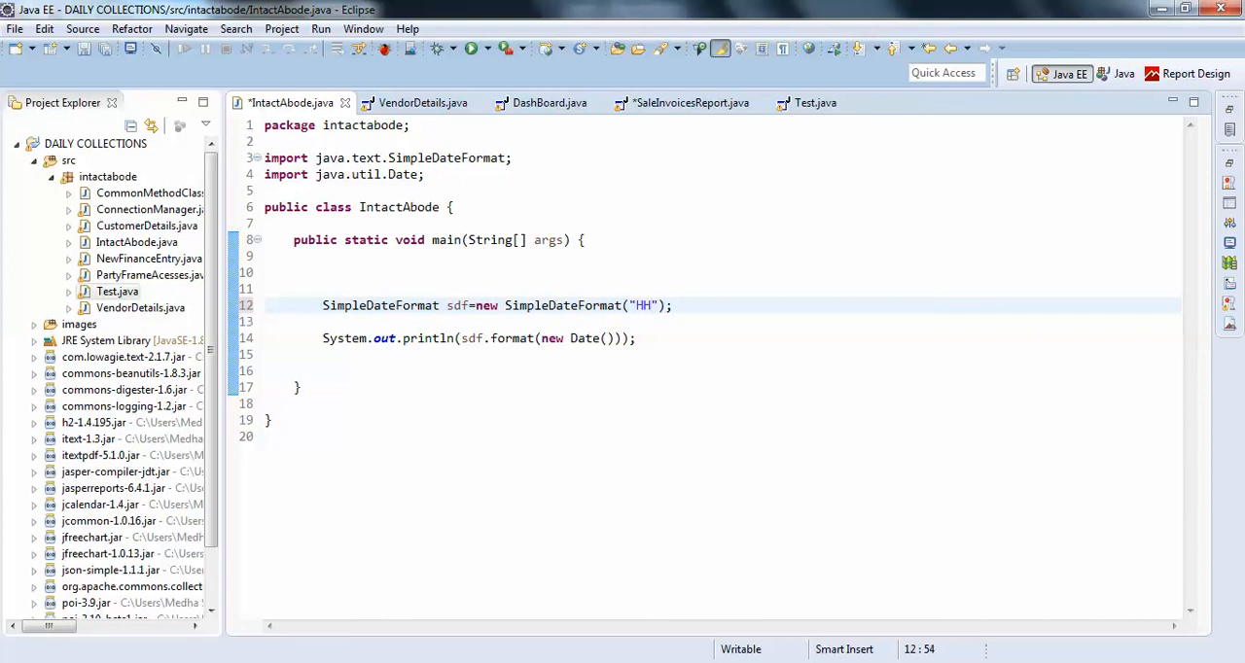
key(BackSpace)
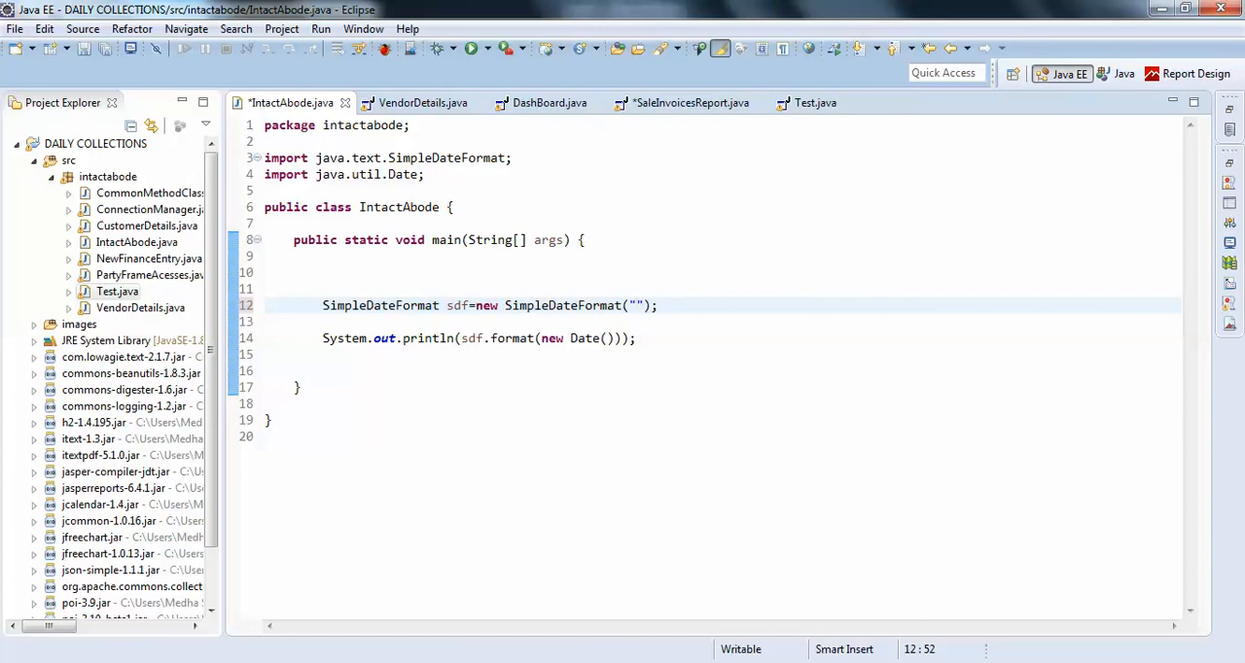
text(HH)
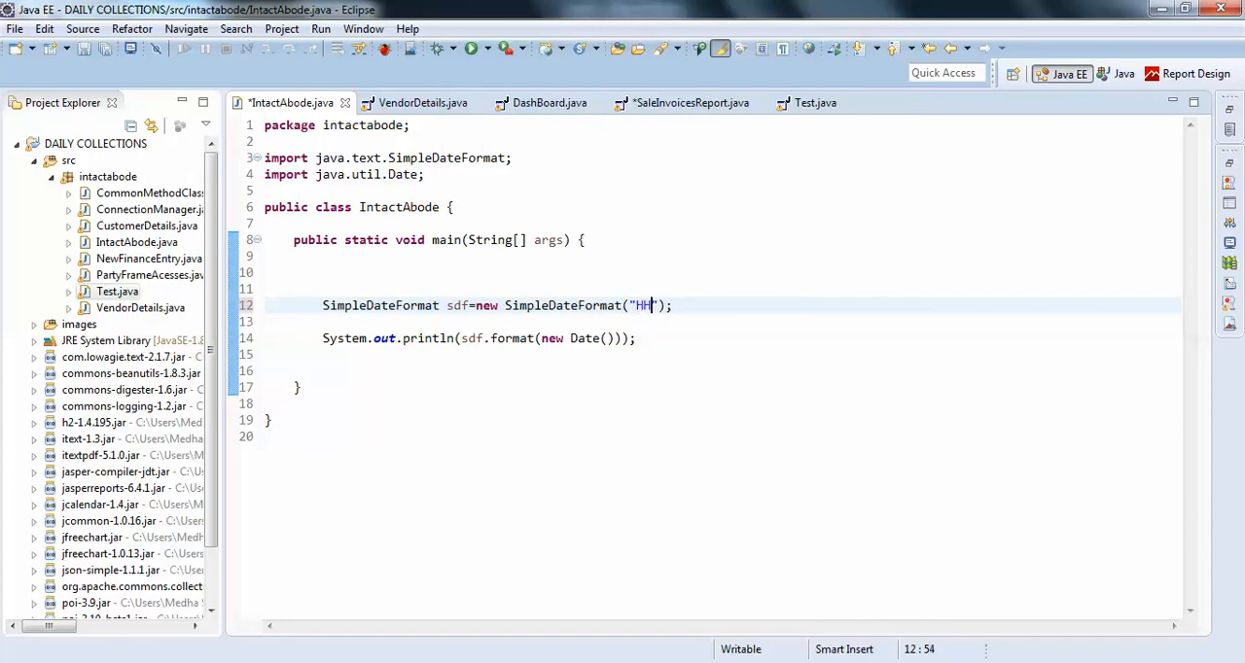
text(:mm)
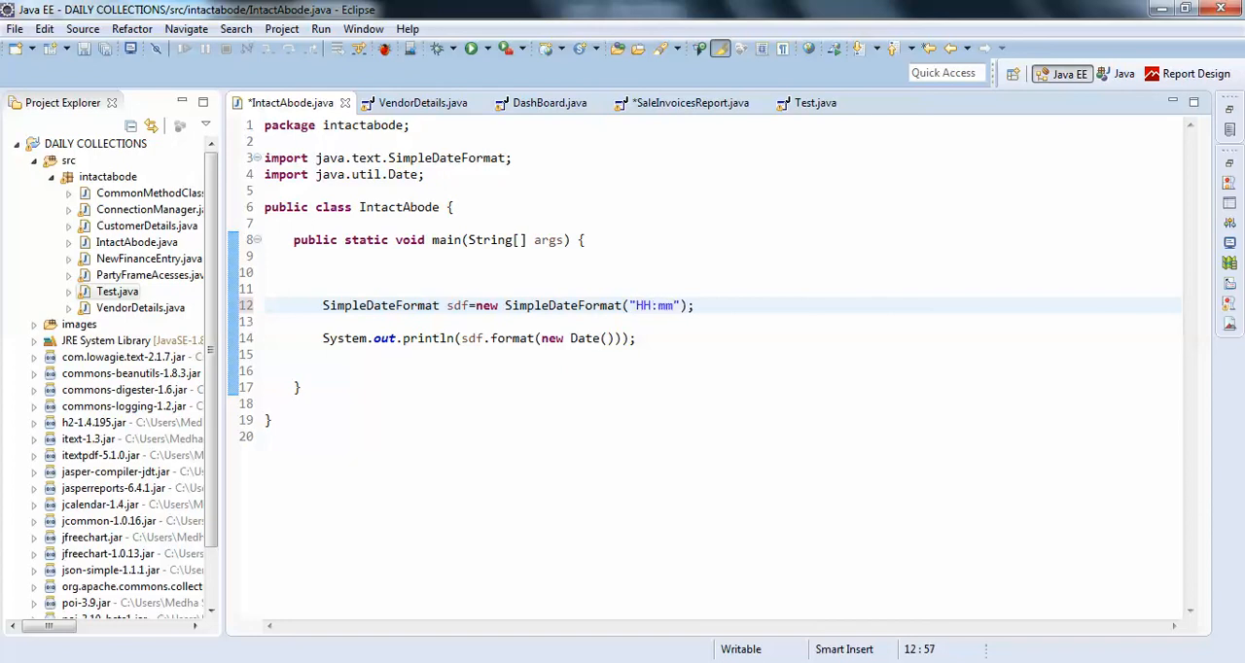
text(:ss)
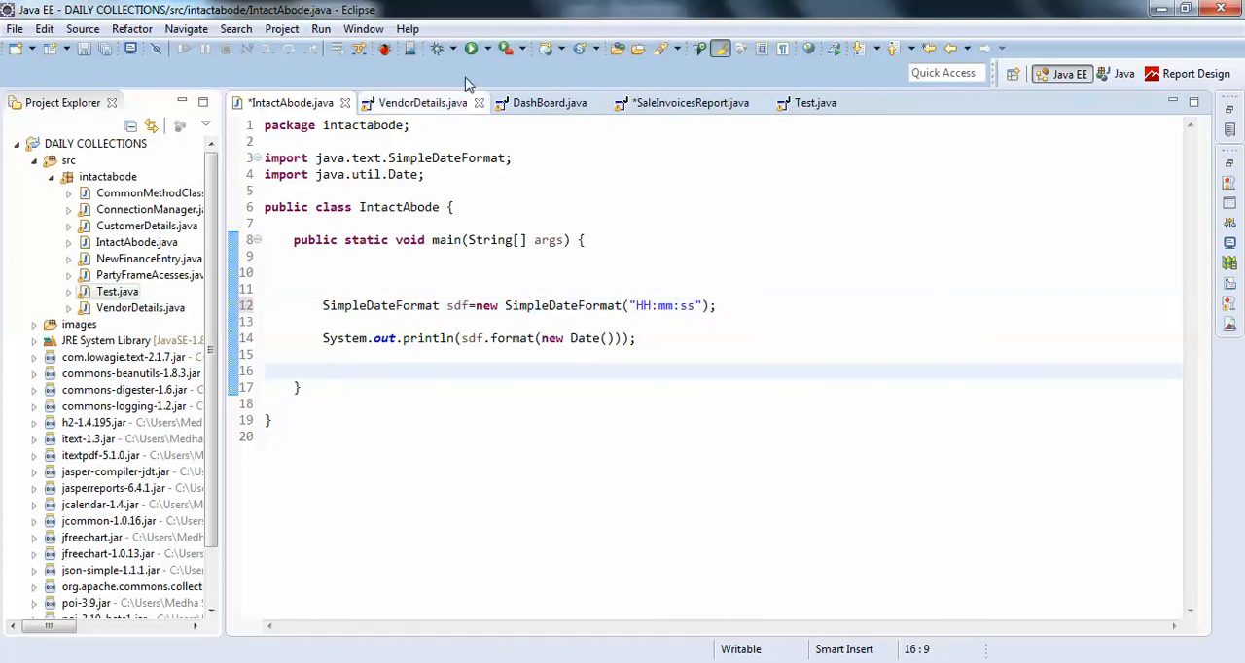
Step: Save and run the program so the console prints only the time 22:53:06
click(444, 49)
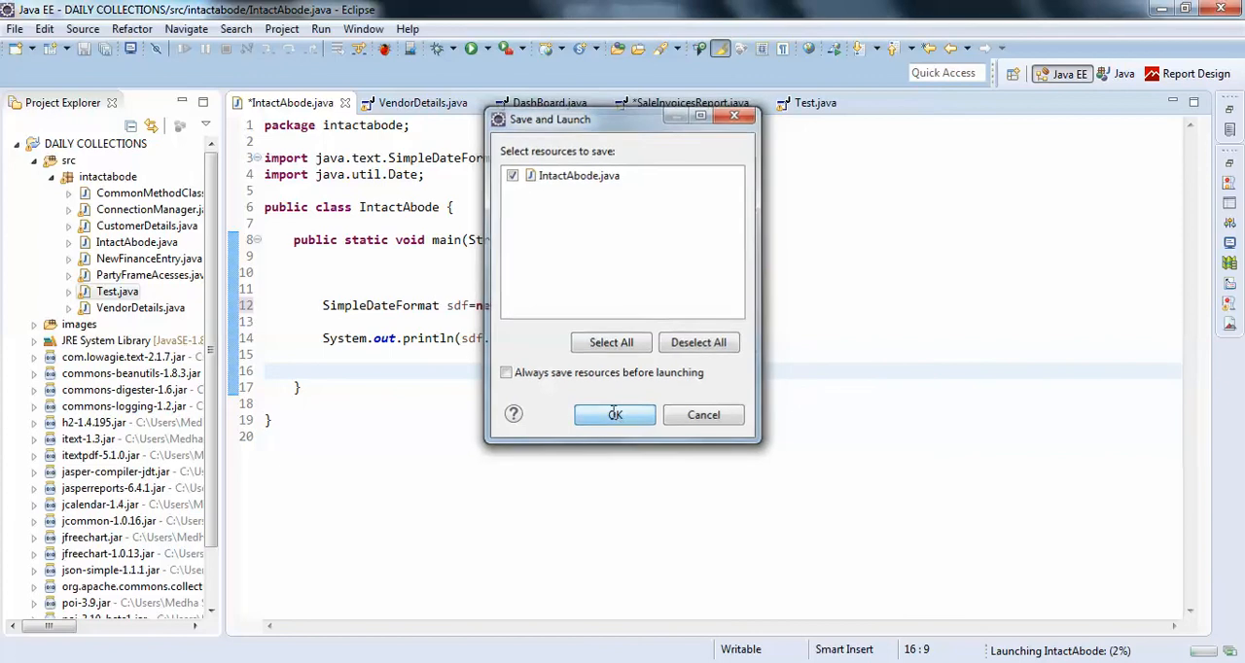
click(614, 416)
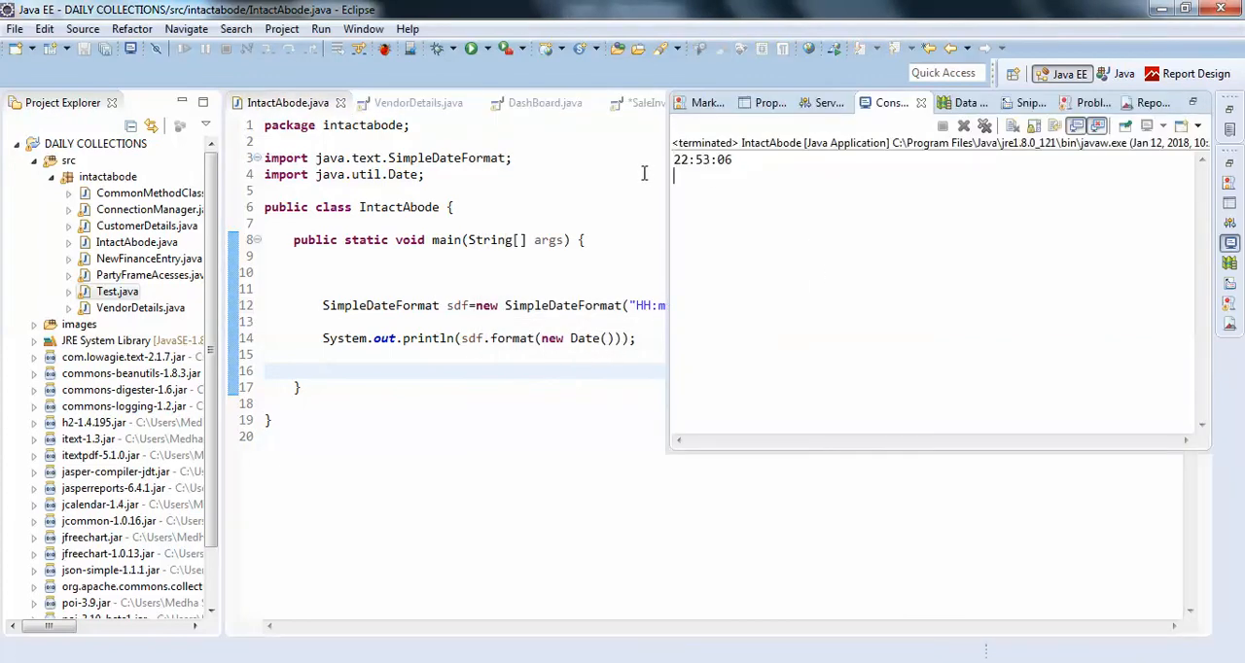